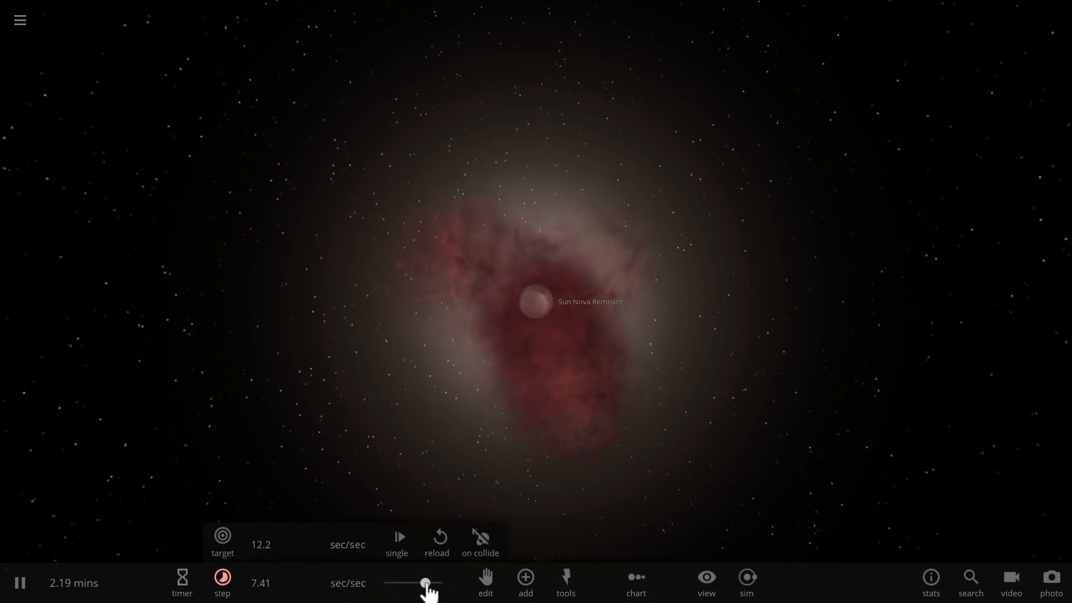
- Drag the time-speed slider up so the Sun Nova Remnant's red nebula expands for about 7.6 minutes
left_click_drag(427, 583, 414, 583)
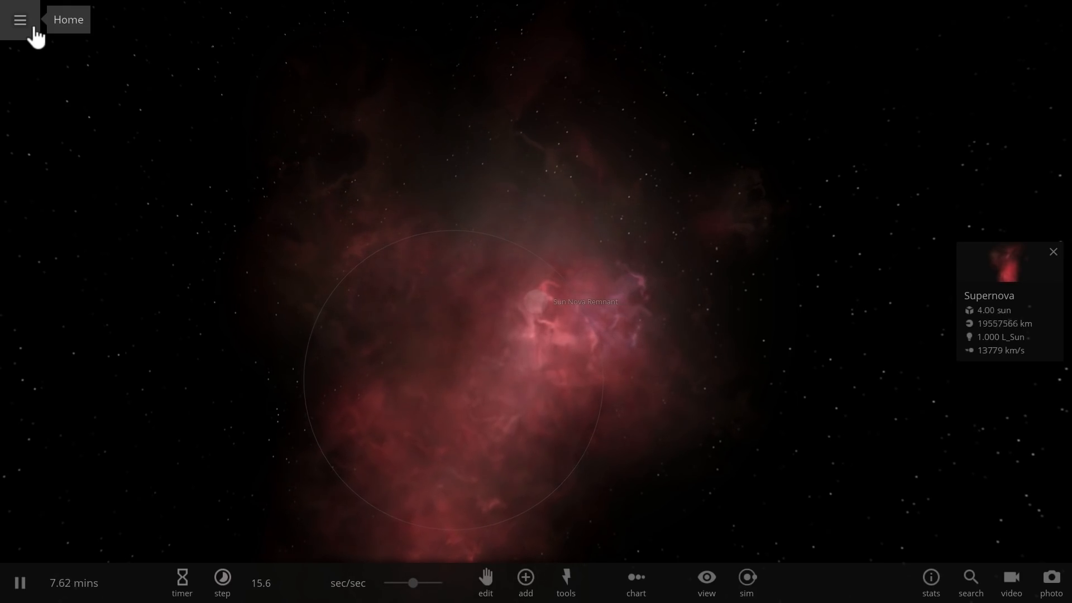
- Load a new galaxy scene from the Home menu and browse the add-object star catalog
left_click(20, 19)
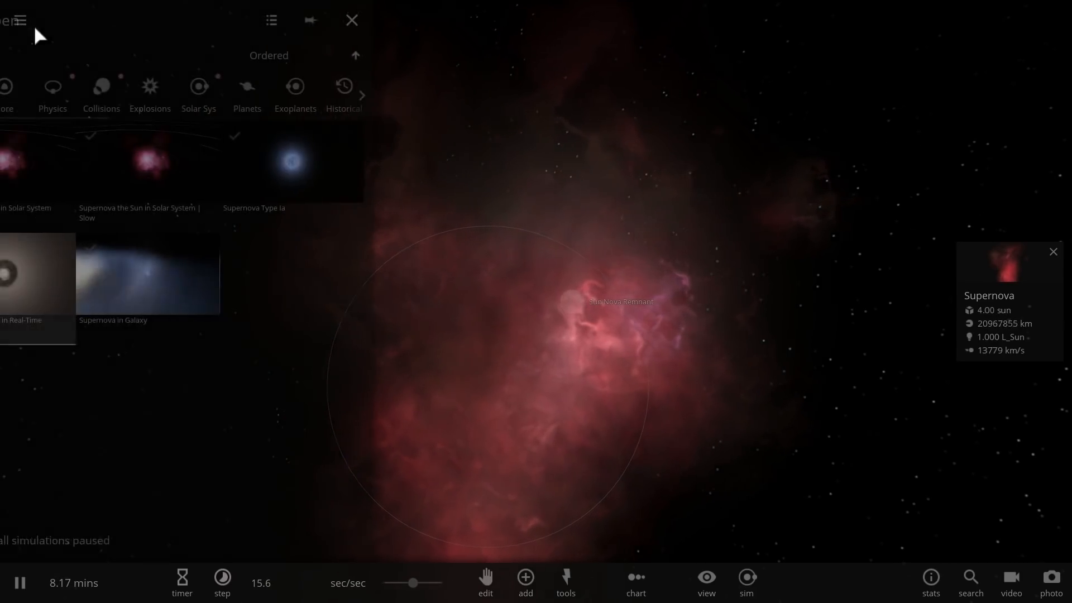
left_click(19, 20)
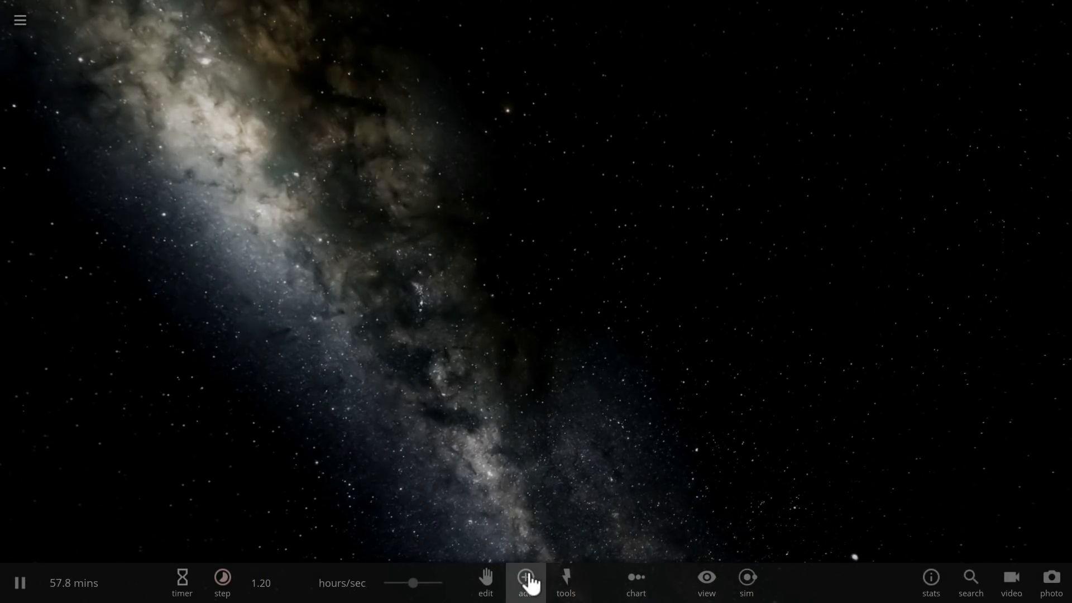
left_click(525, 581)
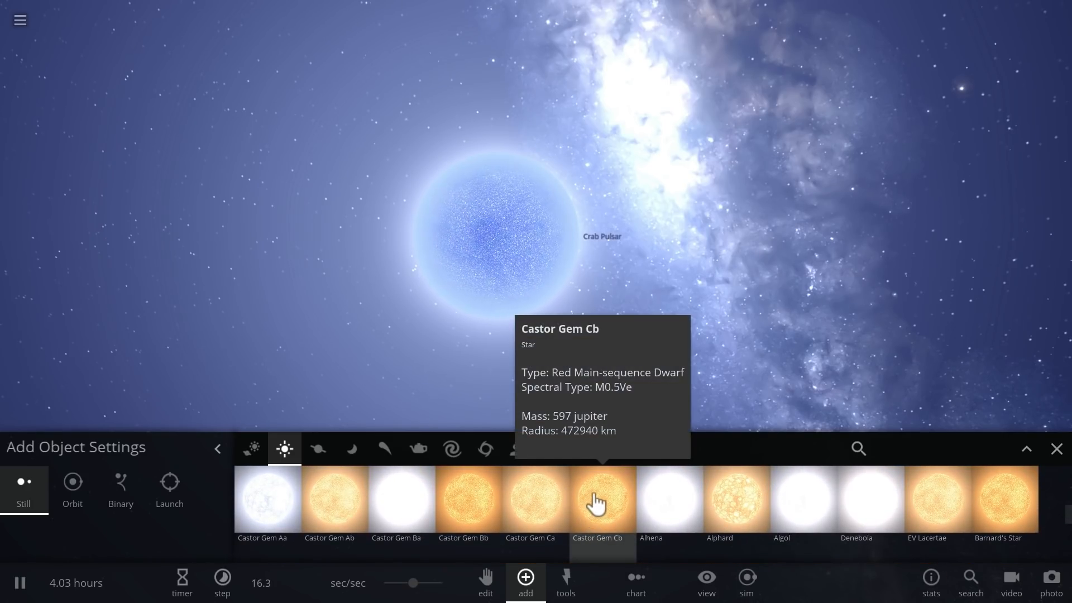
mouse_move(668, 499)
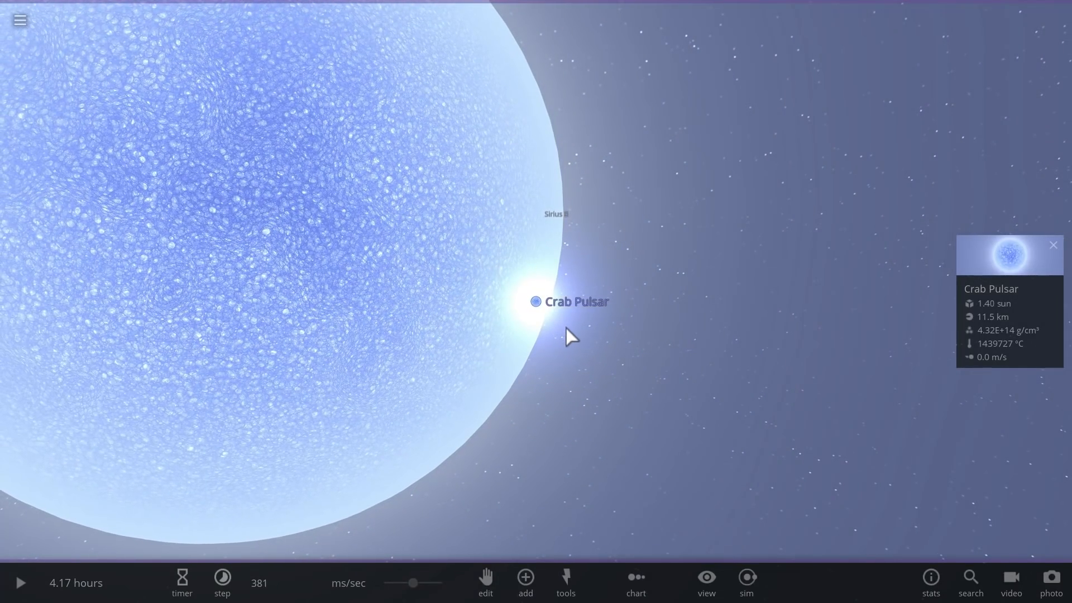
- Keep the simulation paused at its lowest time rate and move the Crab Pulsar into Sirius B
scroll("down", 3)
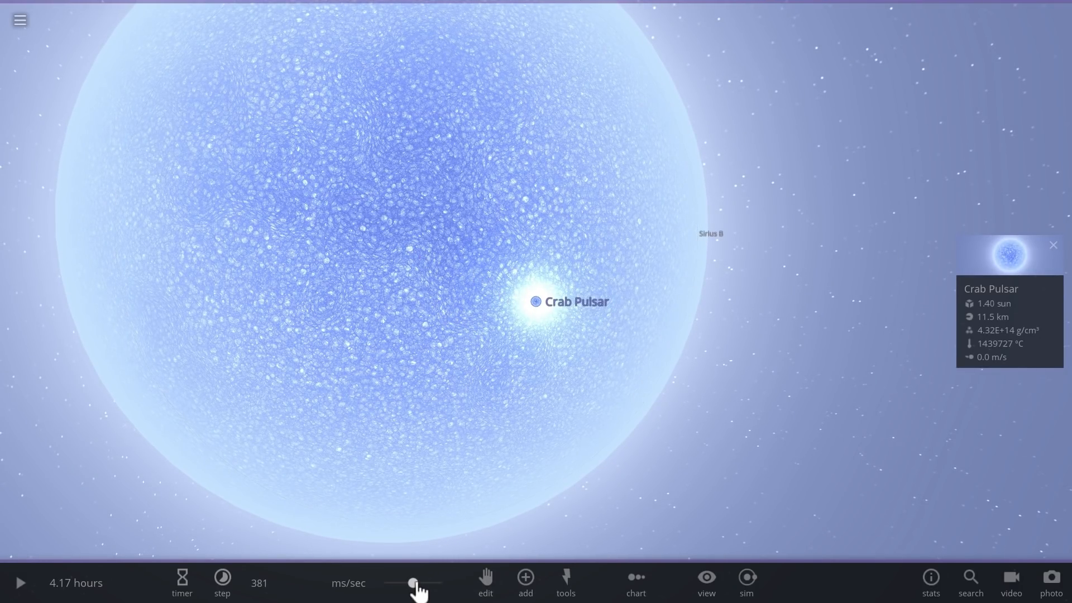
left_click(20, 582)
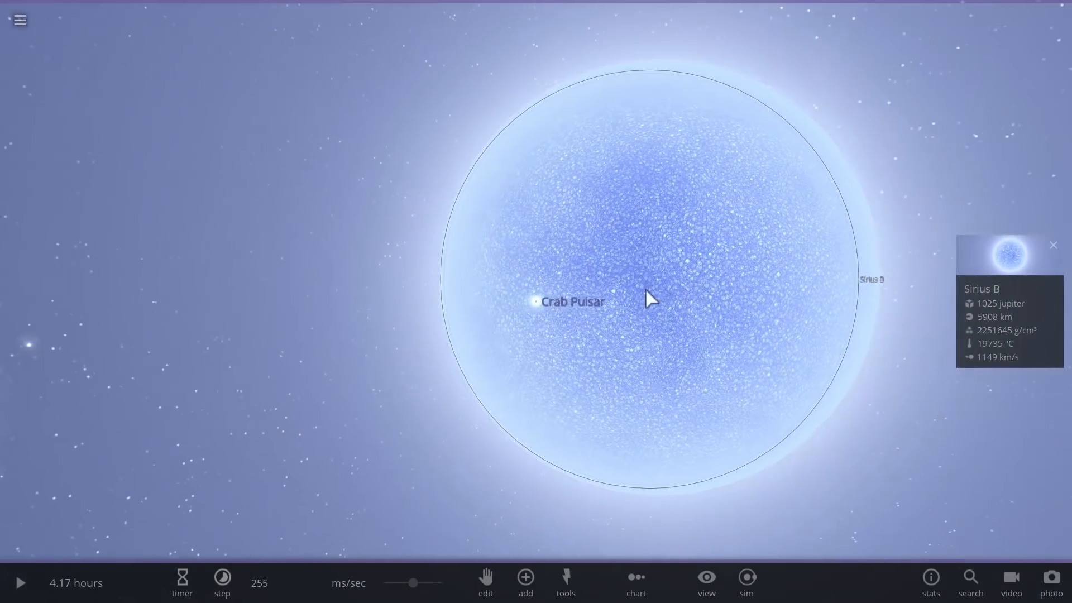
left_click(534, 301)
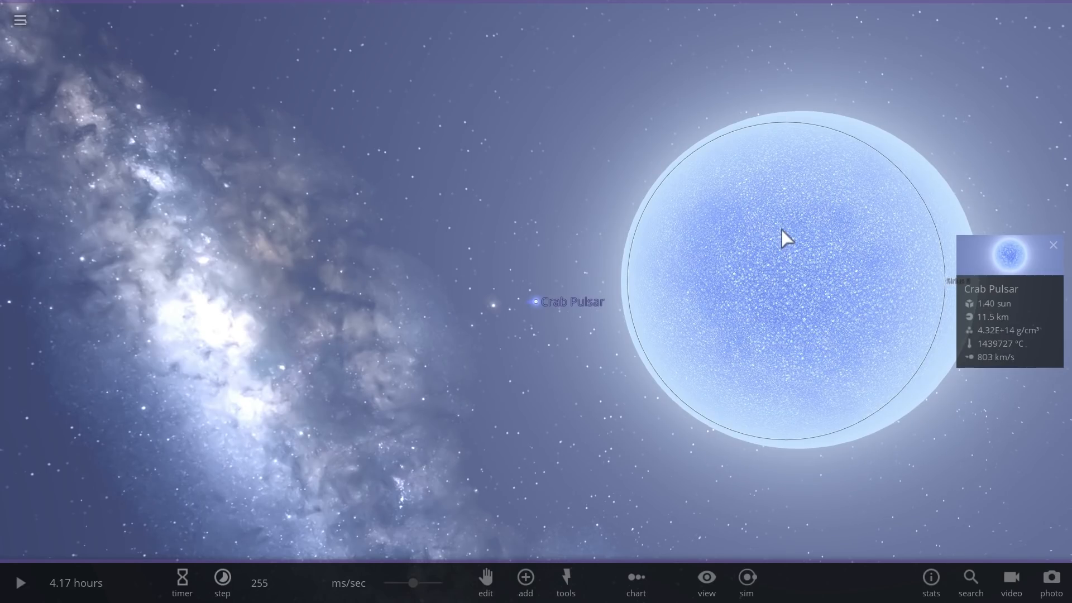
mouse_move(645, 251)
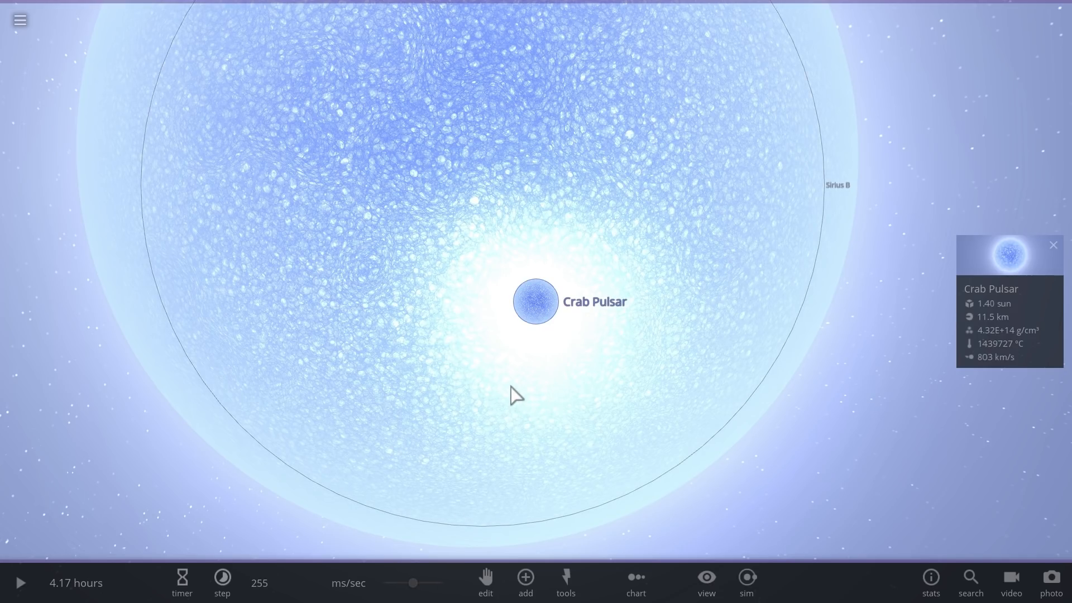
left_click(20, 582)
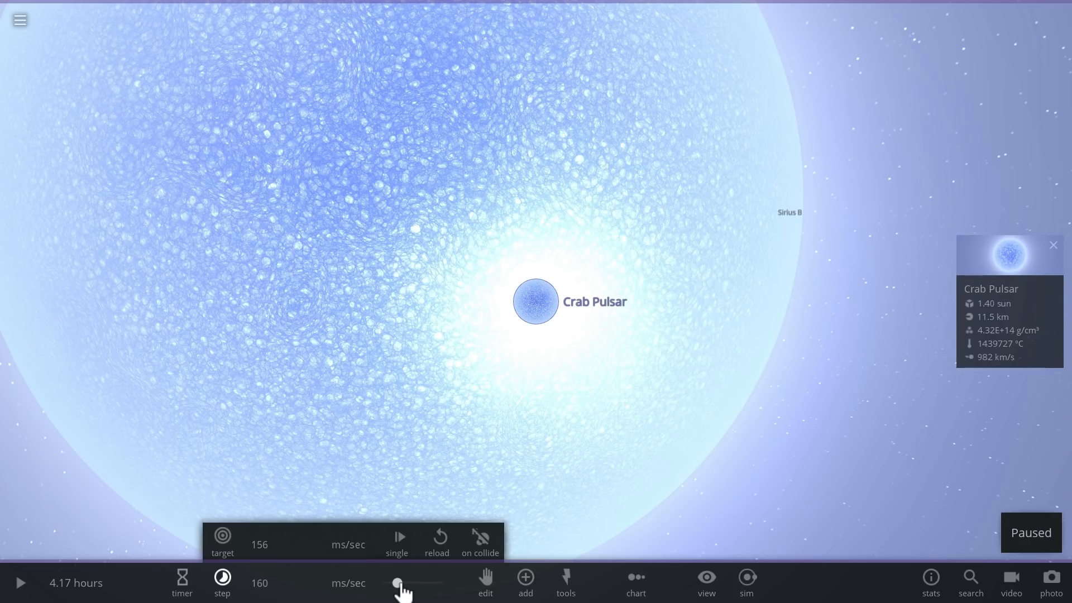
- Start the simulation running and adjust the time-speed slider as the pulsar approaches
left_click(20, 582)
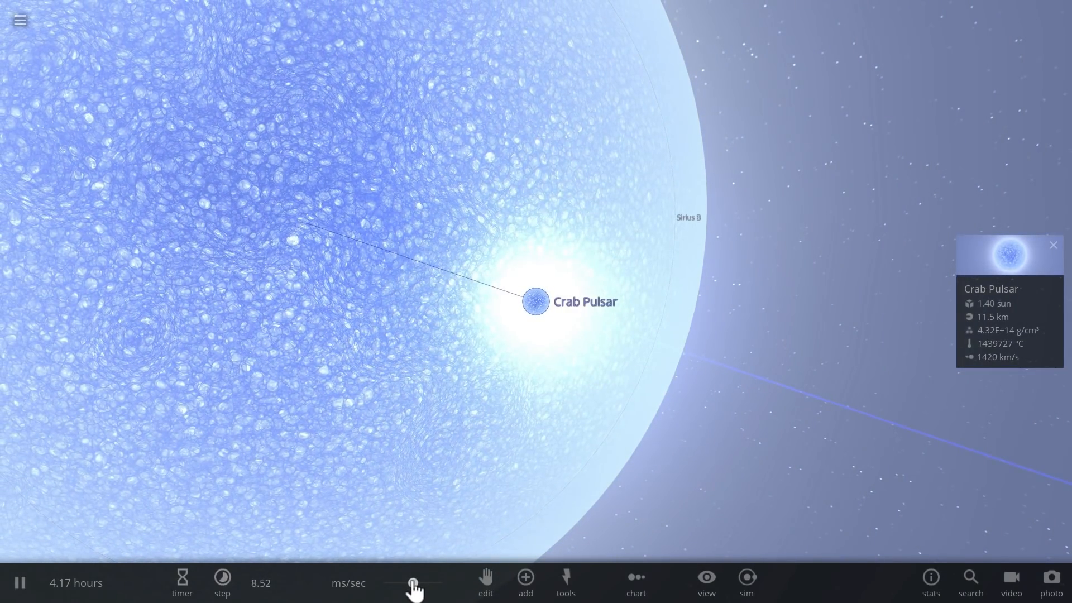
left_click(222, 582)
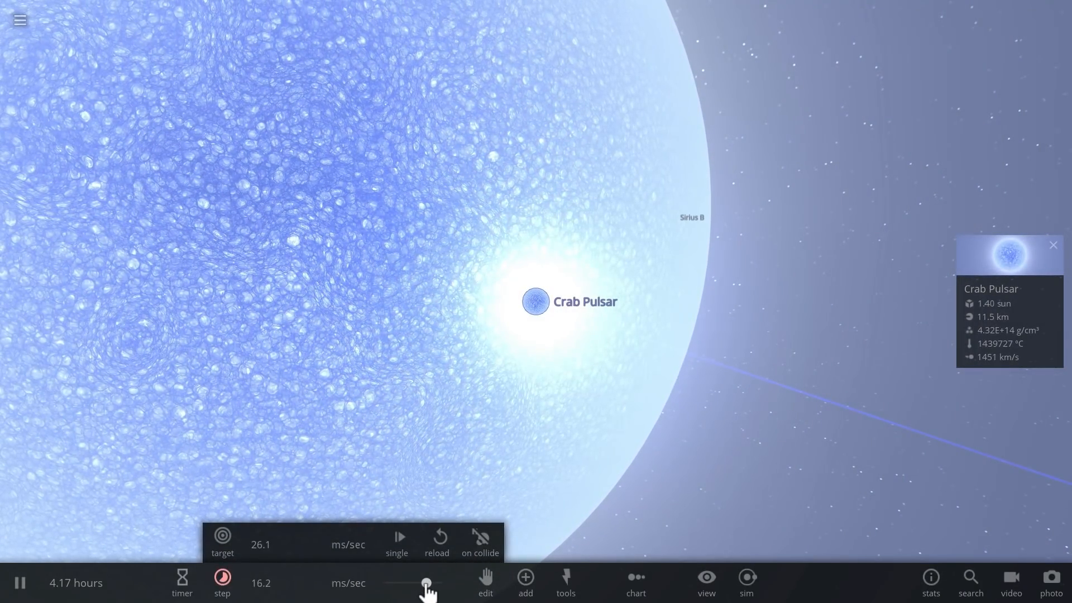
left_click_drag(426, 582, 412, 582)
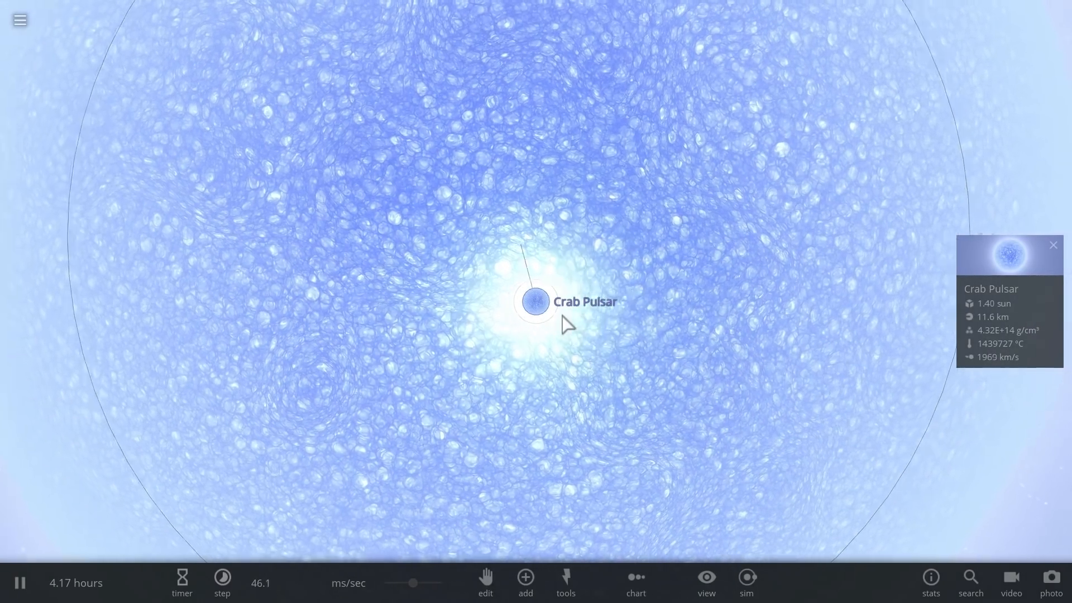
left_click(222, 583)
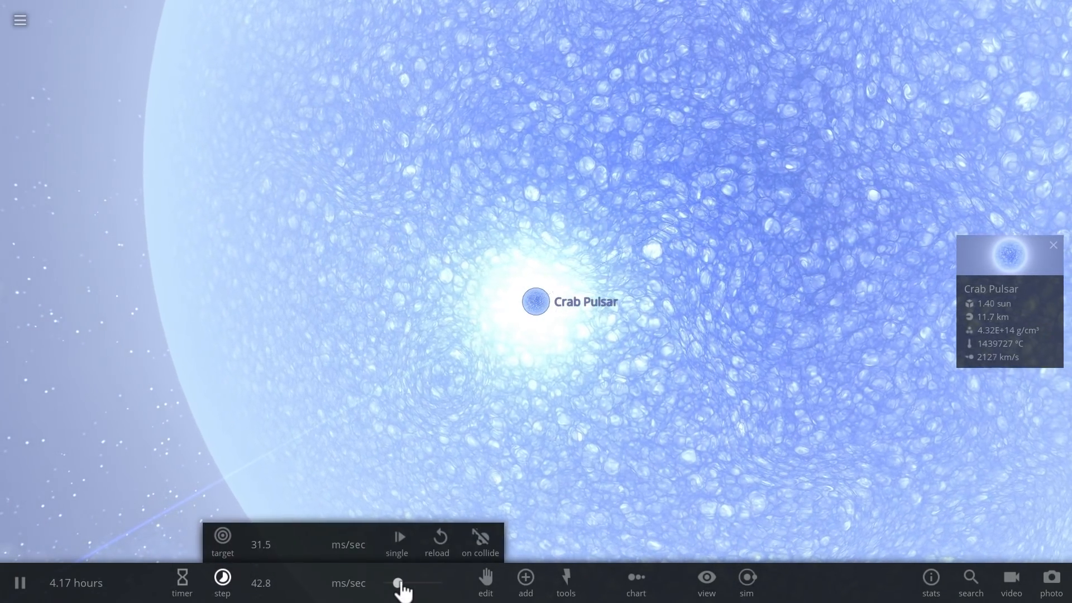
left_click_drag(424, 582, 412, 582)
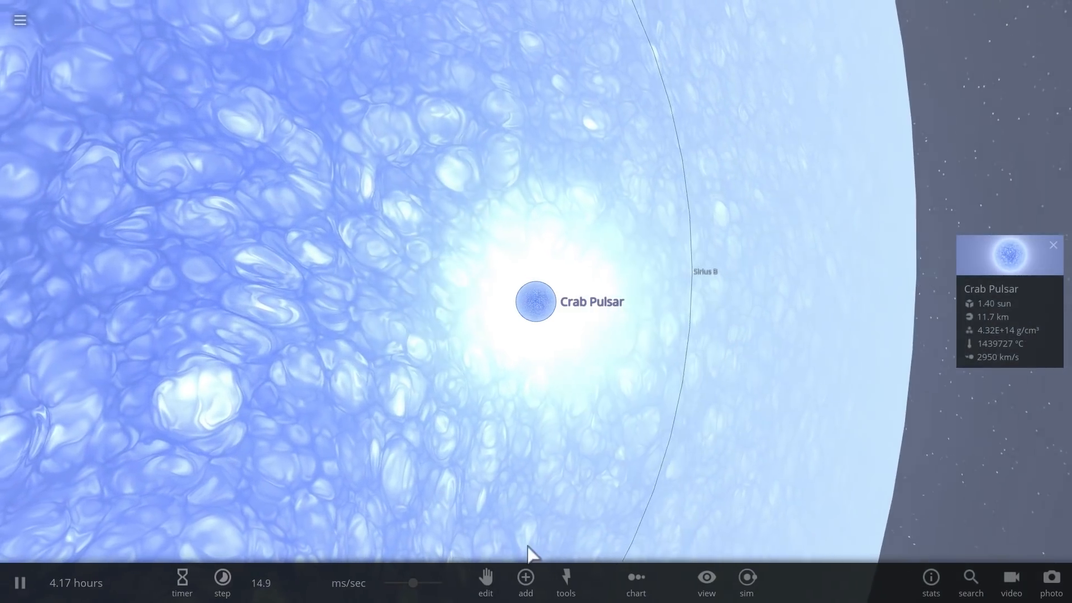
- Slow the collision to about 0.0007 sec/sec and orbit around the Crab Pulsar
left_click(221, 583)
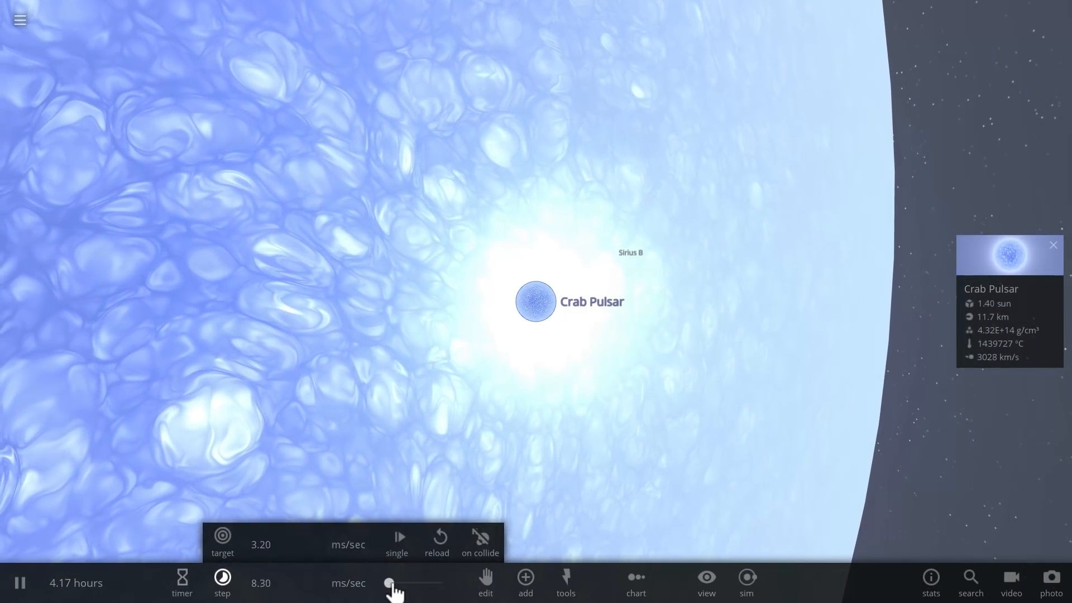
left_click_drag(389, 583, 417, 583)
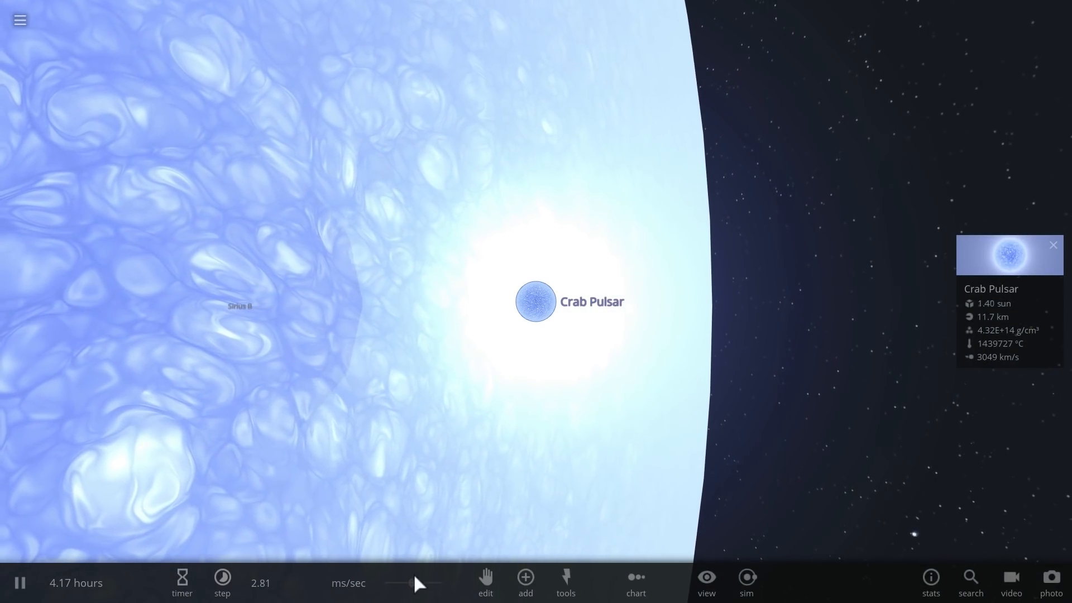
left_click(222, 582)
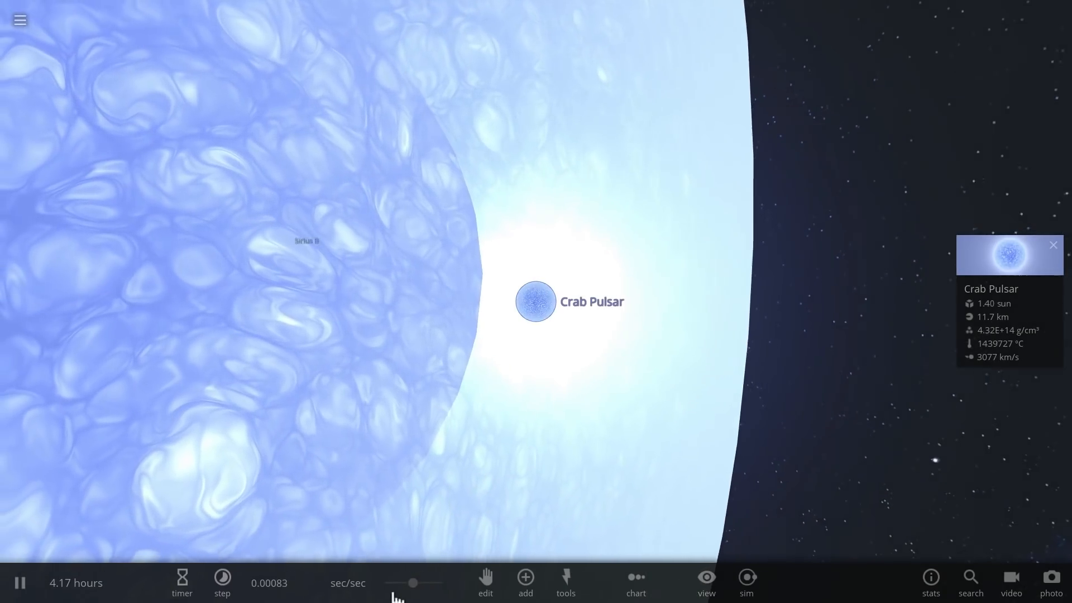
left_click(221, 582)
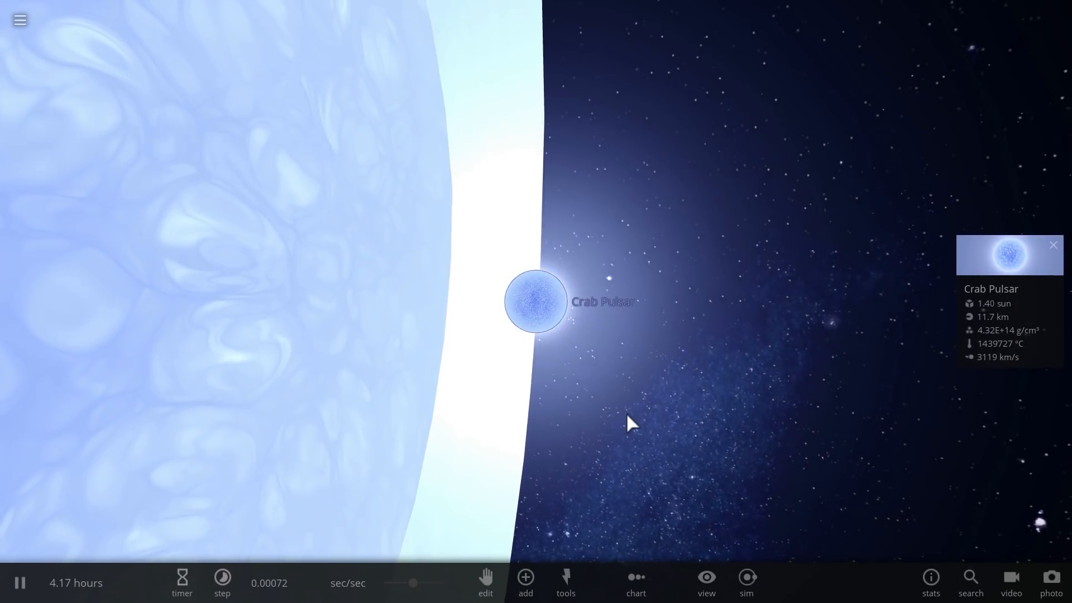
left_click_drag(413, 583, 413, 587)
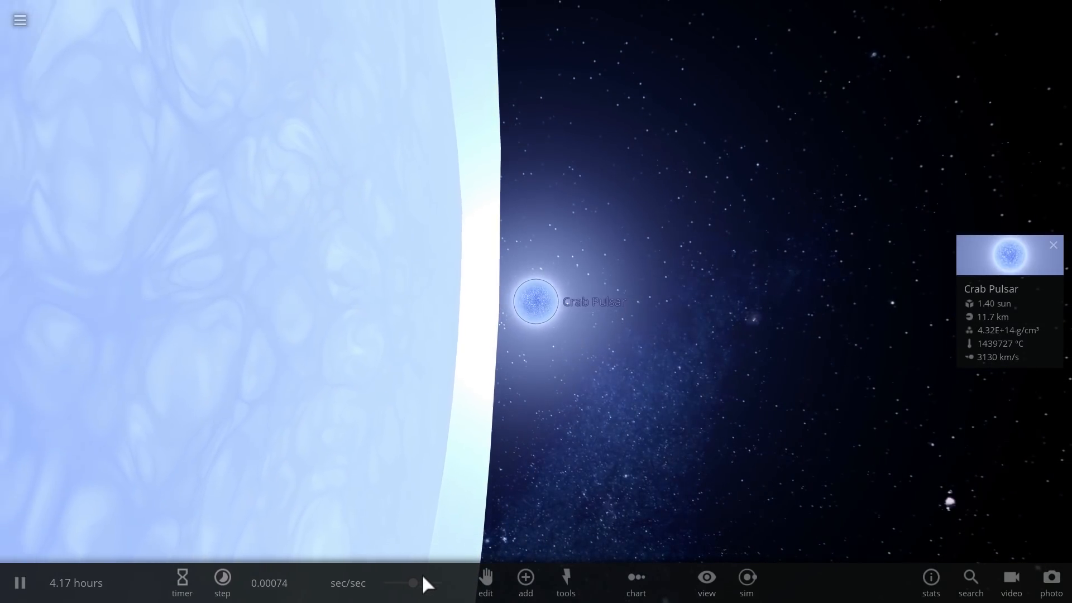
- Pause at the moment of impact, then resume so Sirius B explodes into supernova remnants
left_click(222, 582)
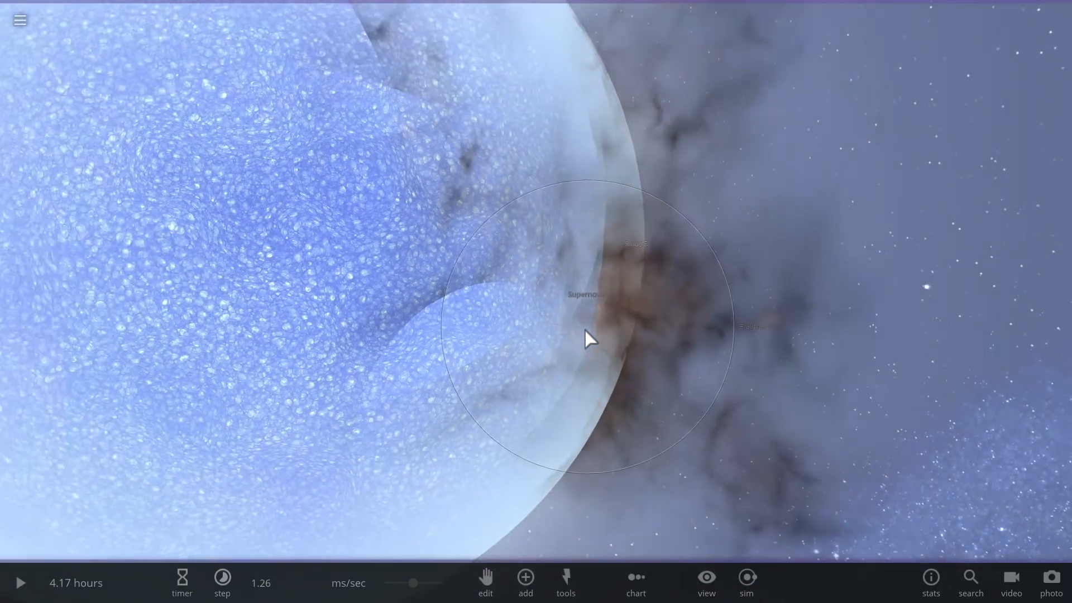
left_click(20, 582)
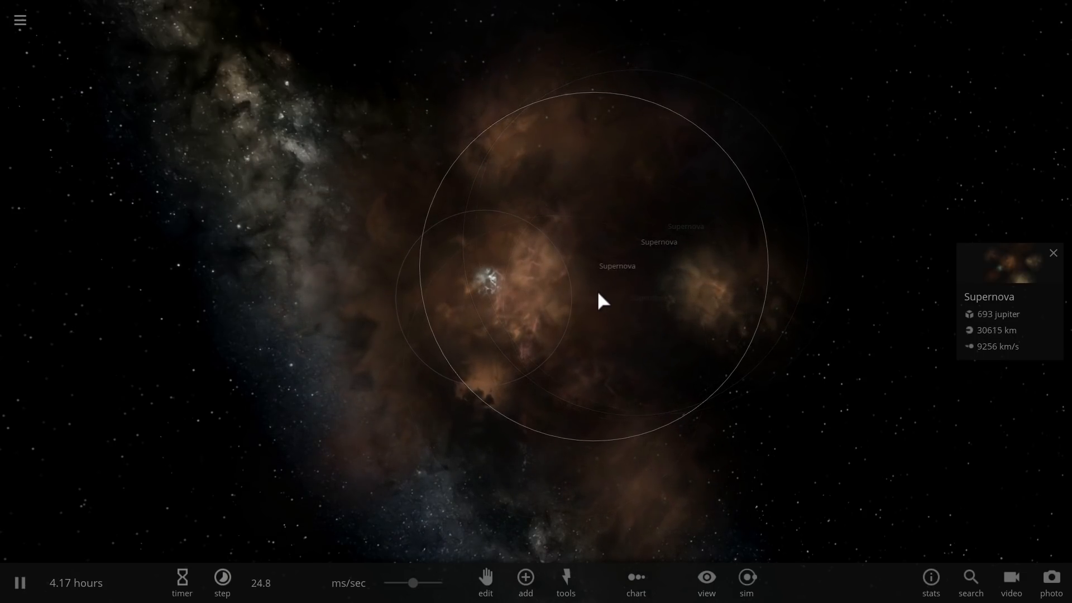
- Zoom out and raise the speed to about 1 sec/sec so the cloud spans ~291,734 km
left_click_drag(602, 301, 479, 290)
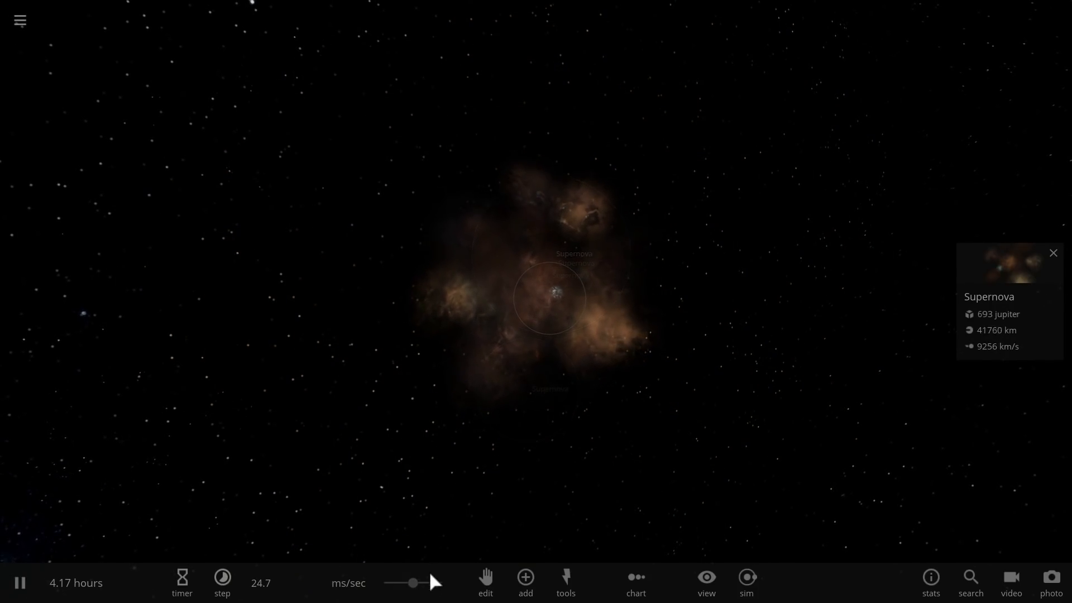
left_click(221, 581)
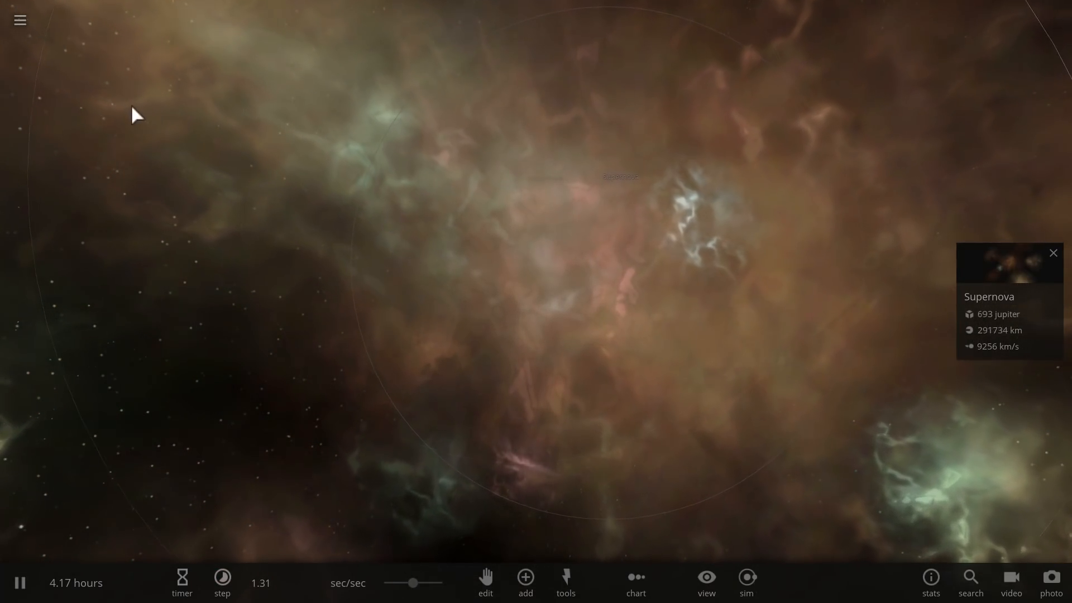
- Load the Milky Way simulation, browse the Add catalog, and set speed to 350 years/sec
left_click(19, 20)
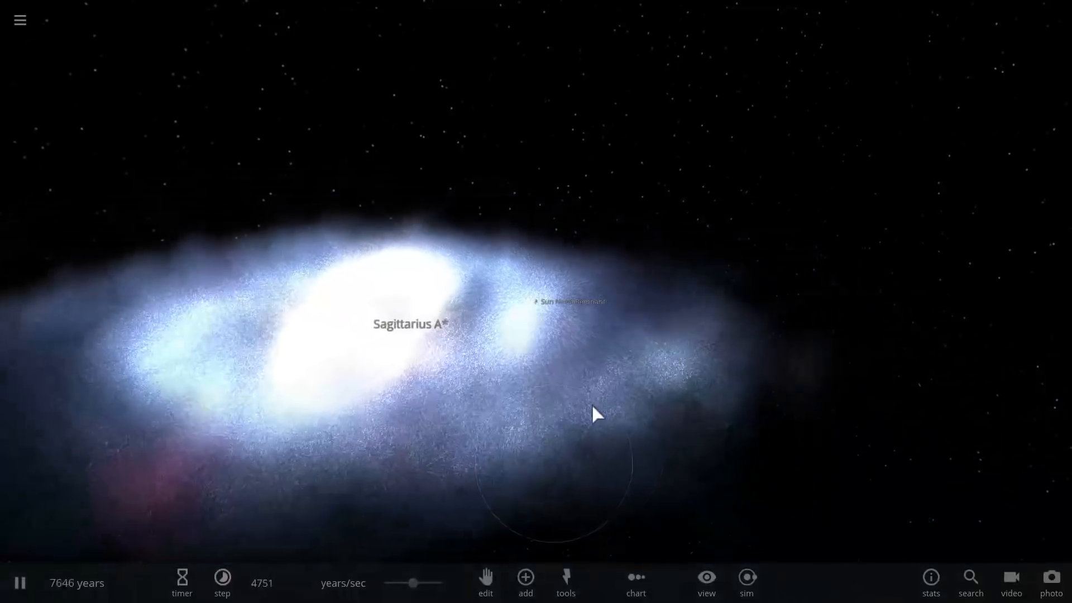
left_click(525, 582)
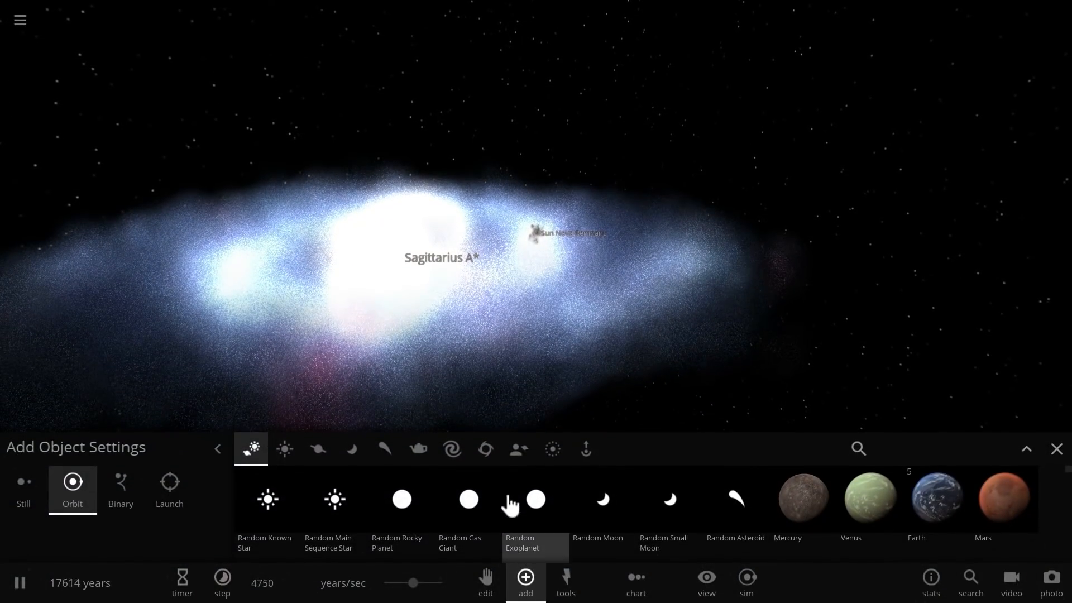
left_click(284, 448)
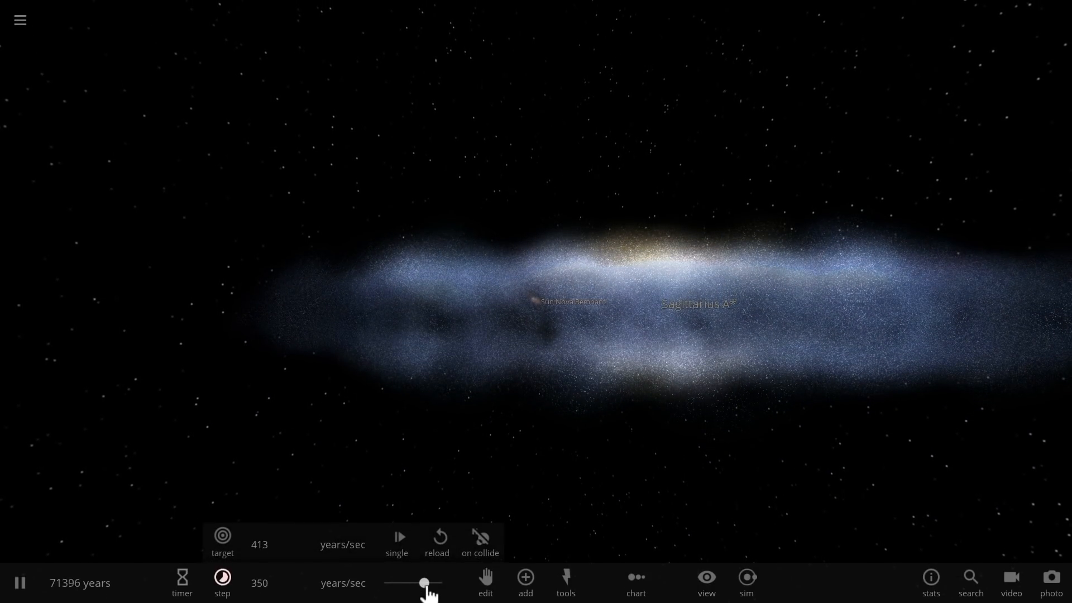
- Raise the speed to about 3200 years/sec and select one of the supernovae beside the Milky Way
left_click_drag(425, 583, 413, 583)
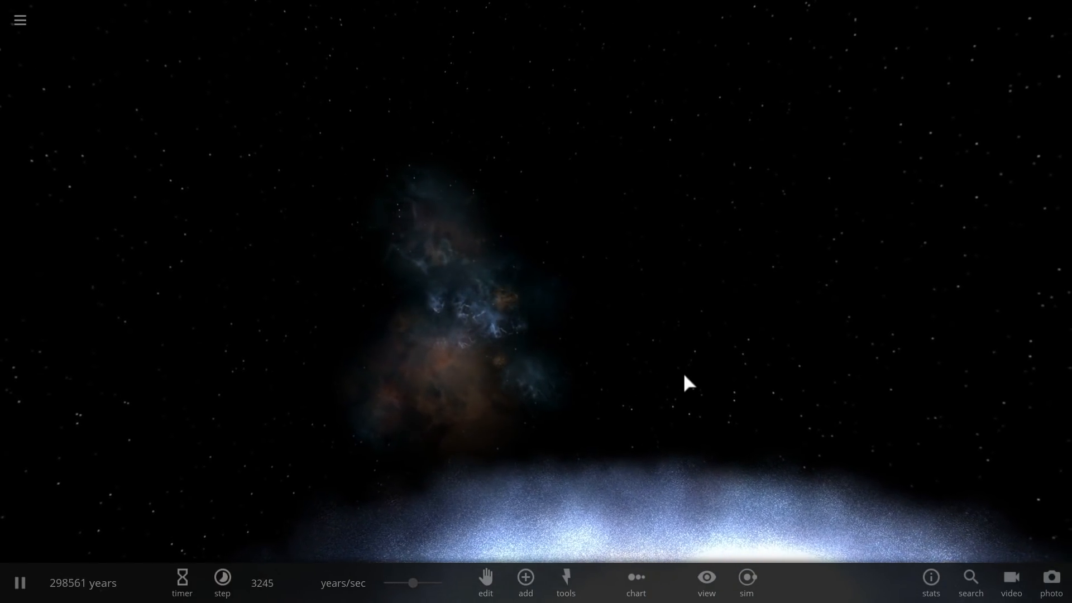
mouse_move(636, 379)
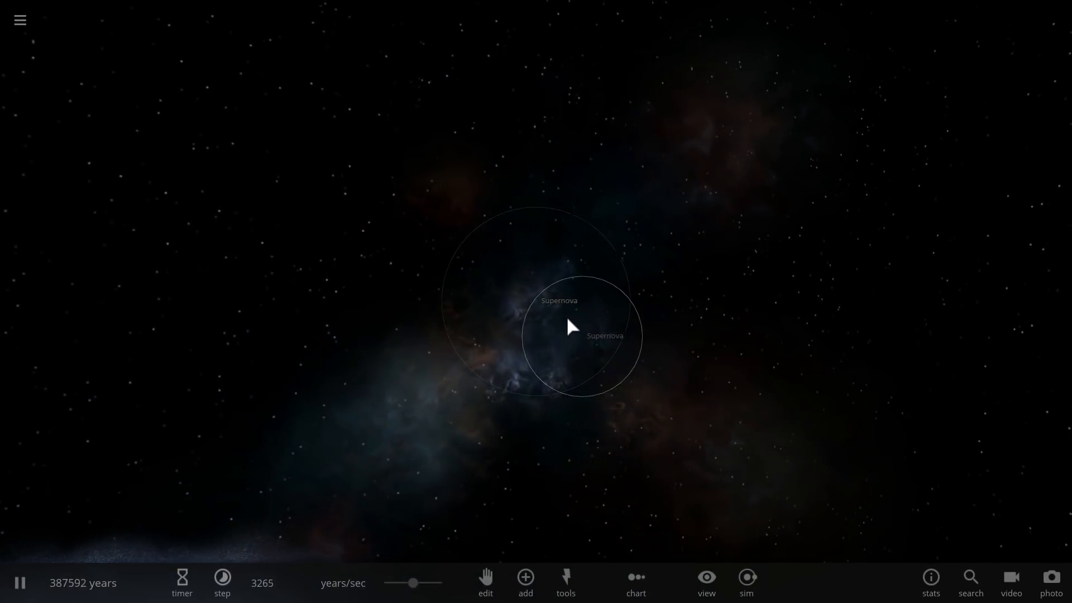
left_click(568, 326)
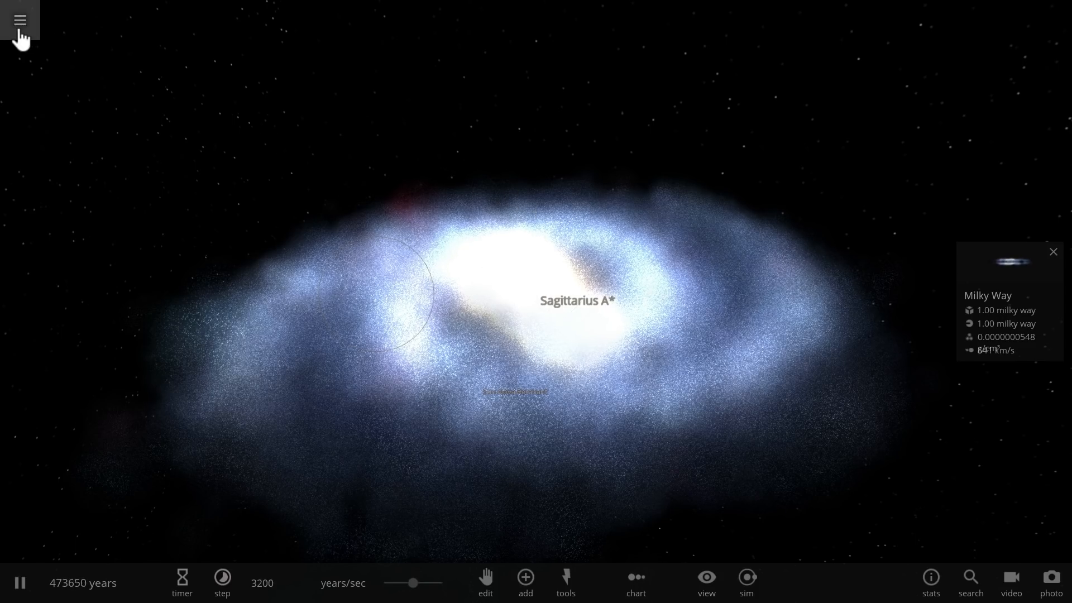
- Load the Milky Way–Andromeda simulation at millions of years/sec, then select Andromeda and pause
left_click(19, 20)
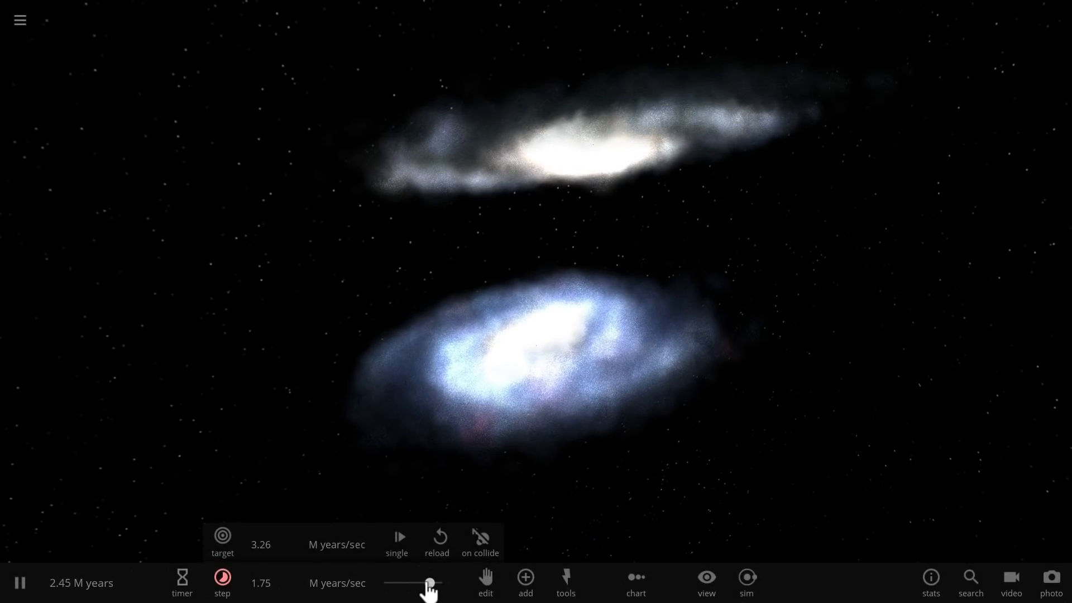
left_click_drag(423, 582, 414, 582)
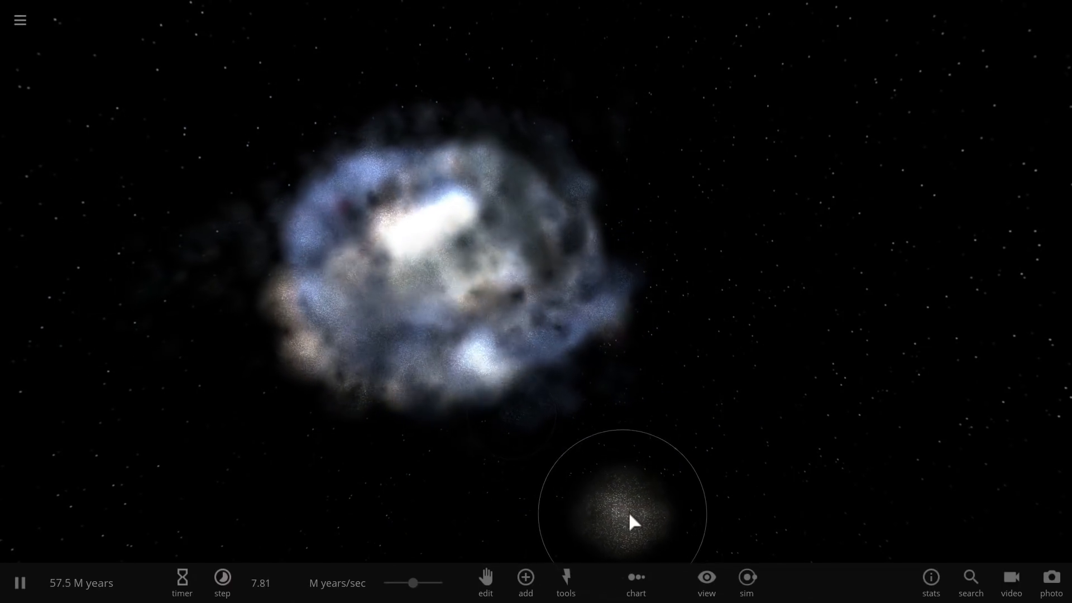
left_click(623, 509)
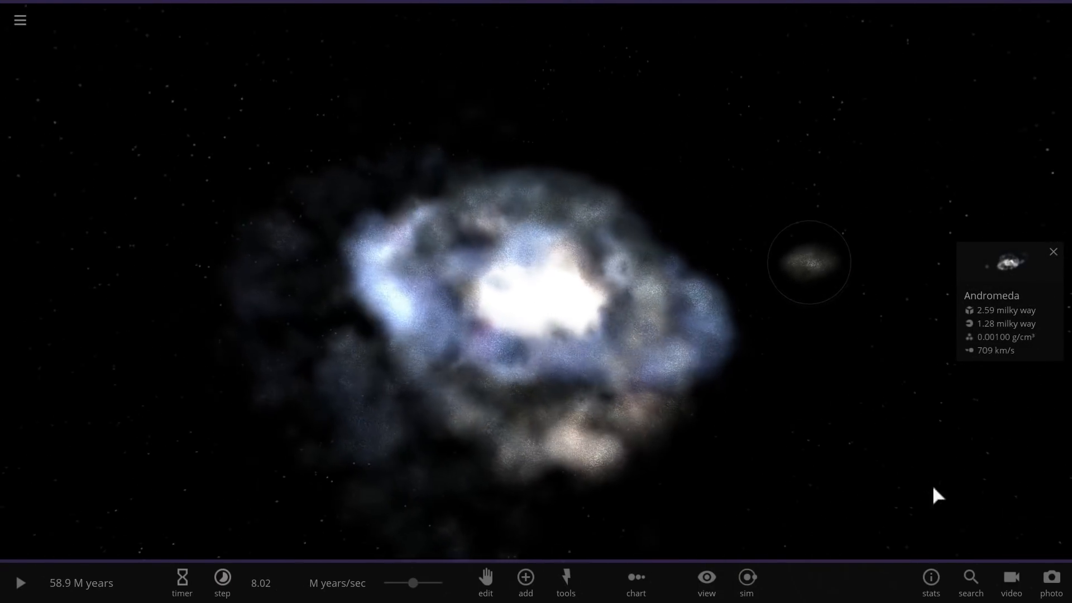